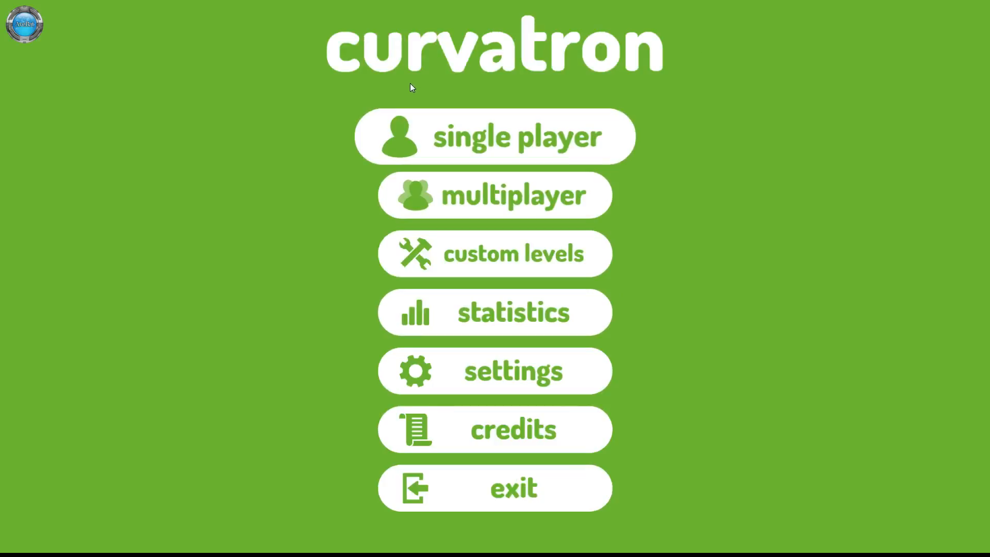
pyautogui.moveTo(230, 186)
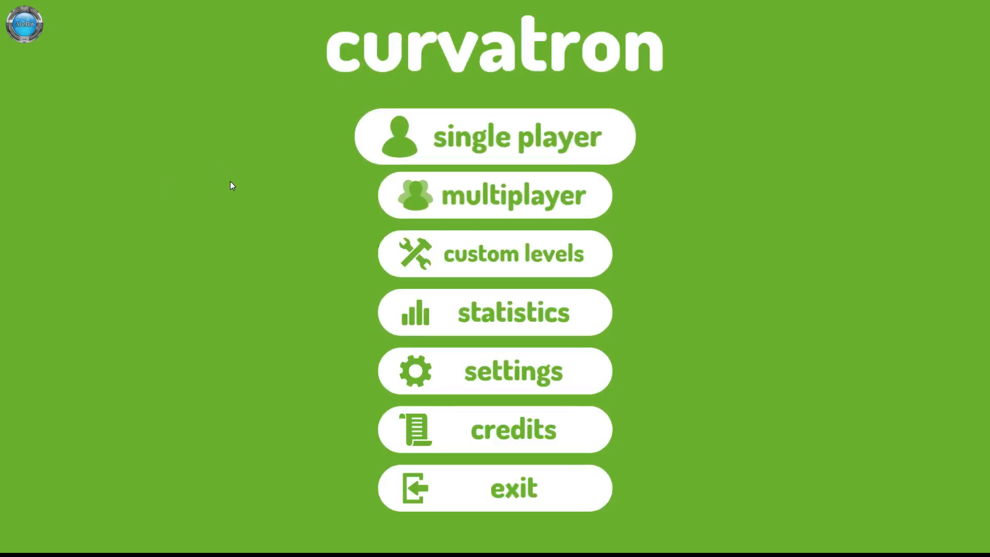
pyautogui.moveTo(231, 170)
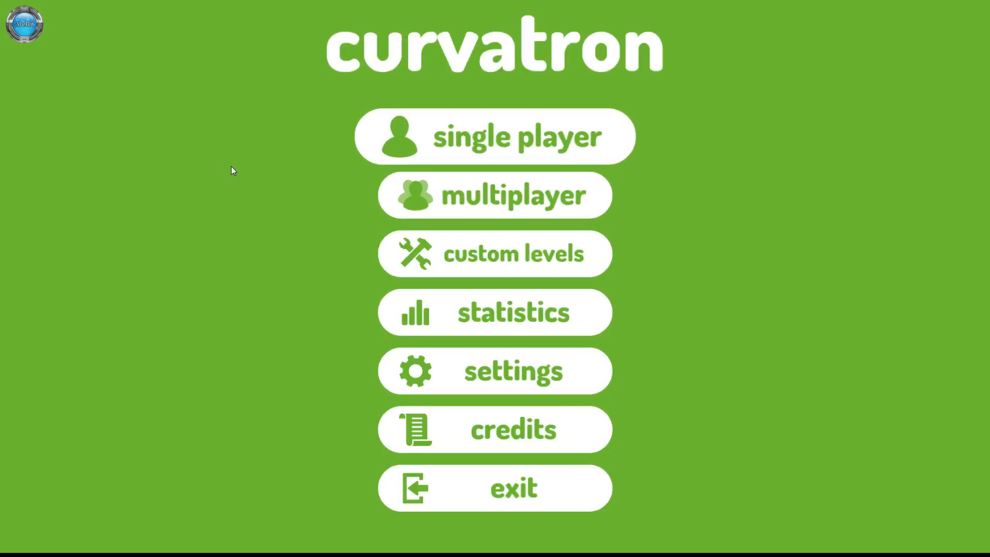
pyautogui.moveTo(513, 371)
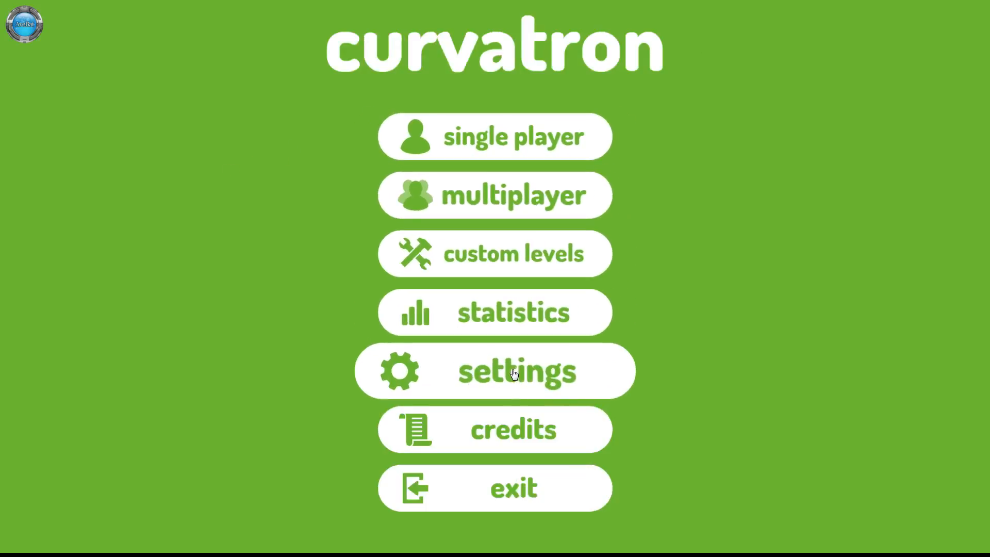
# Visit the settings screen, return, and view the statistics: best scores, deaths, points and clicks
pyautogui.click(513, 371)
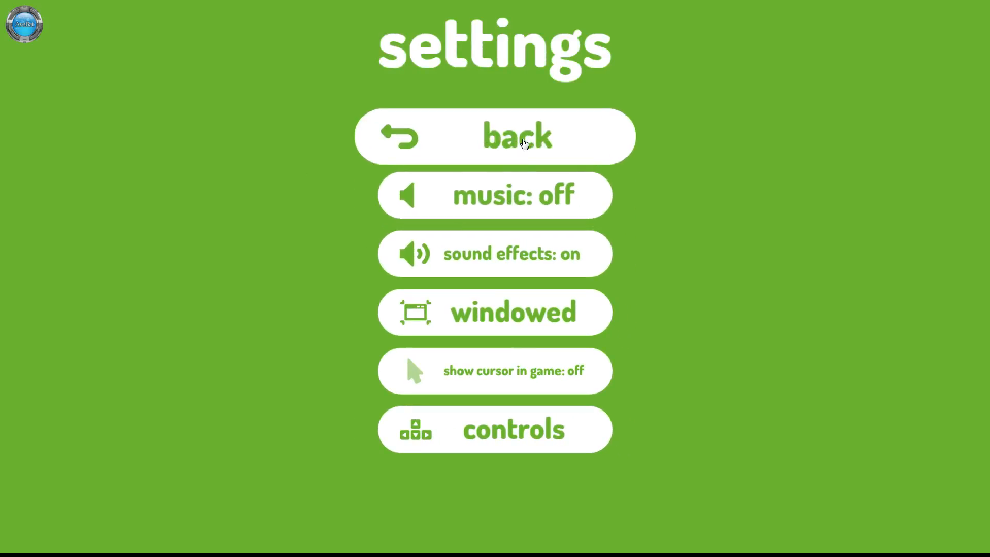
pyautogui.click(495, 137)
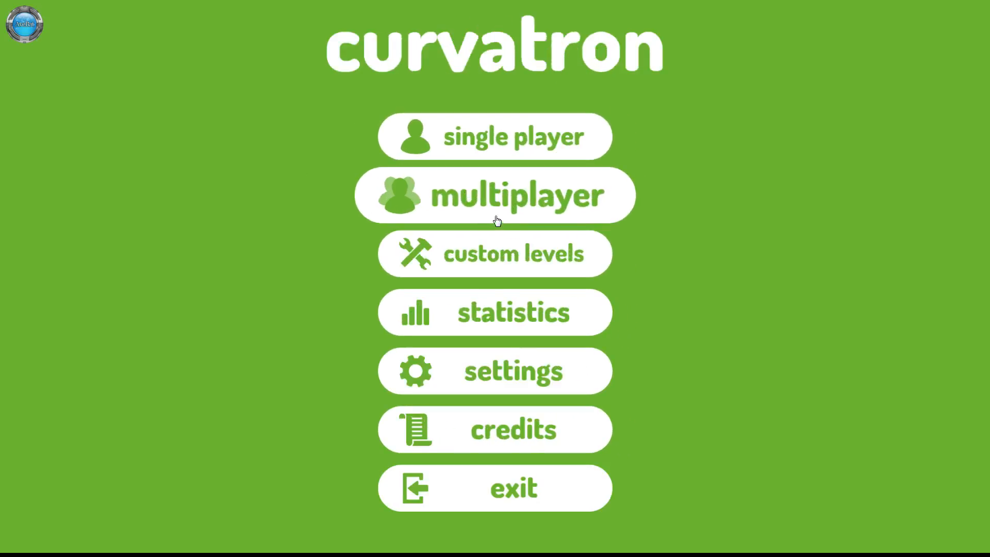
pyautogui.moveTo(529, 392)
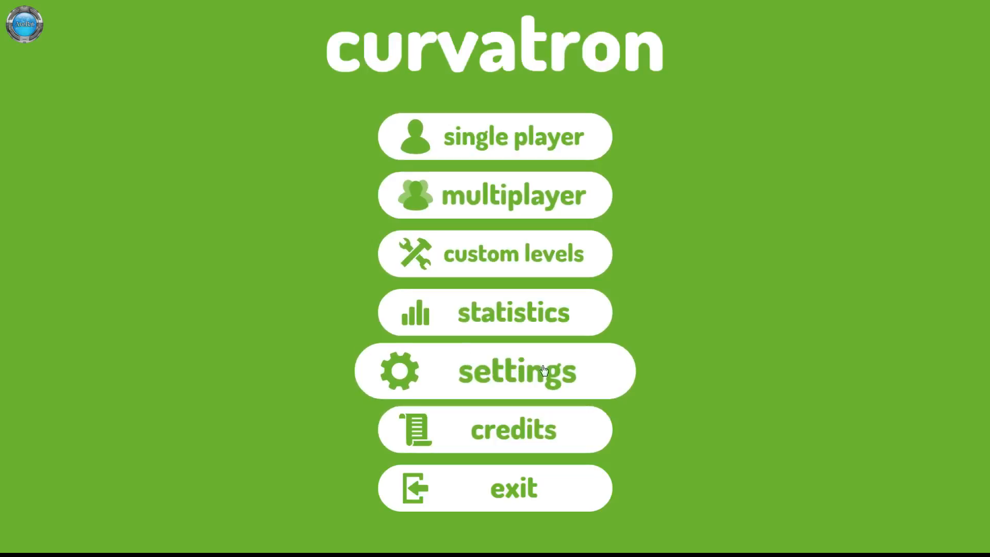
pyautogui.moveTo(494, 254)
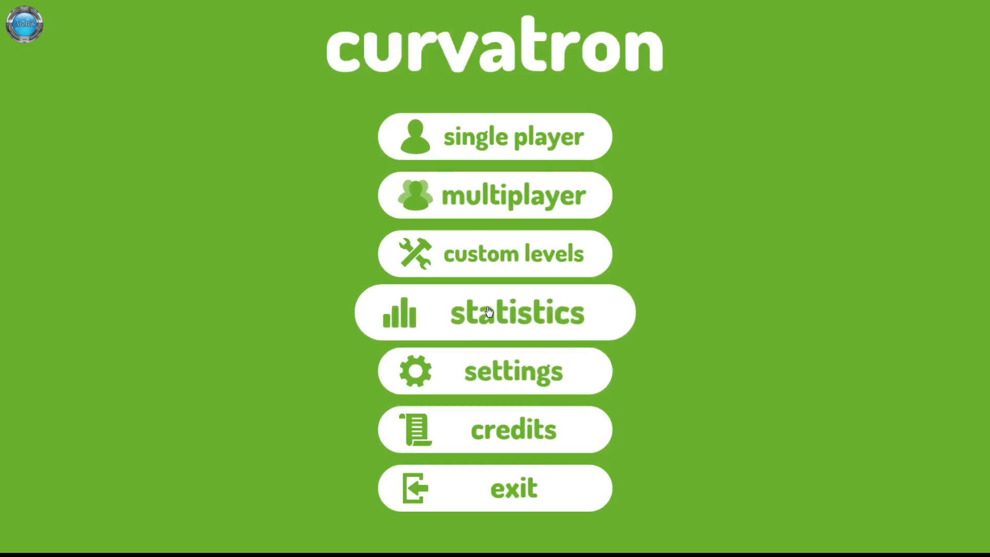
pyautogui.click(494, 311)
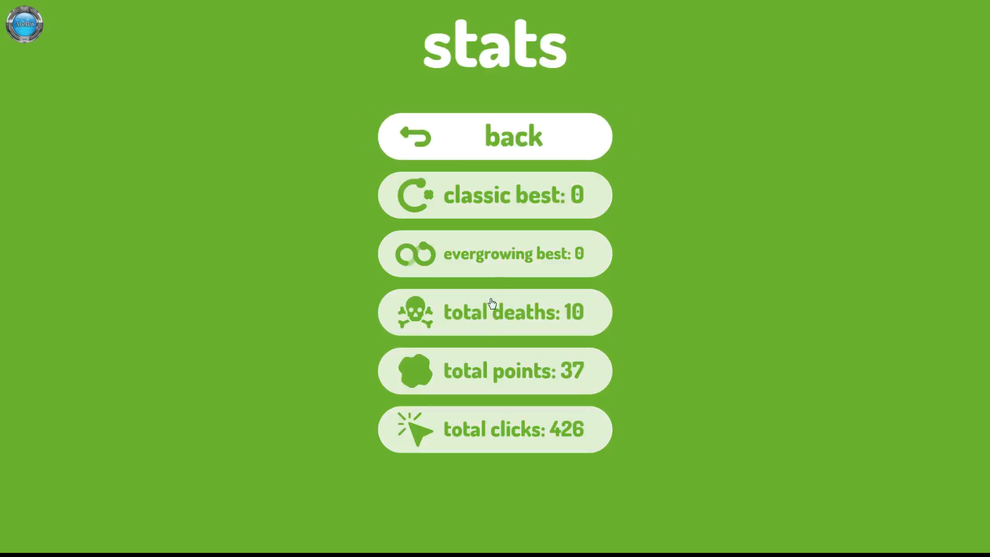
pyautogui.moveTo(532, 139)
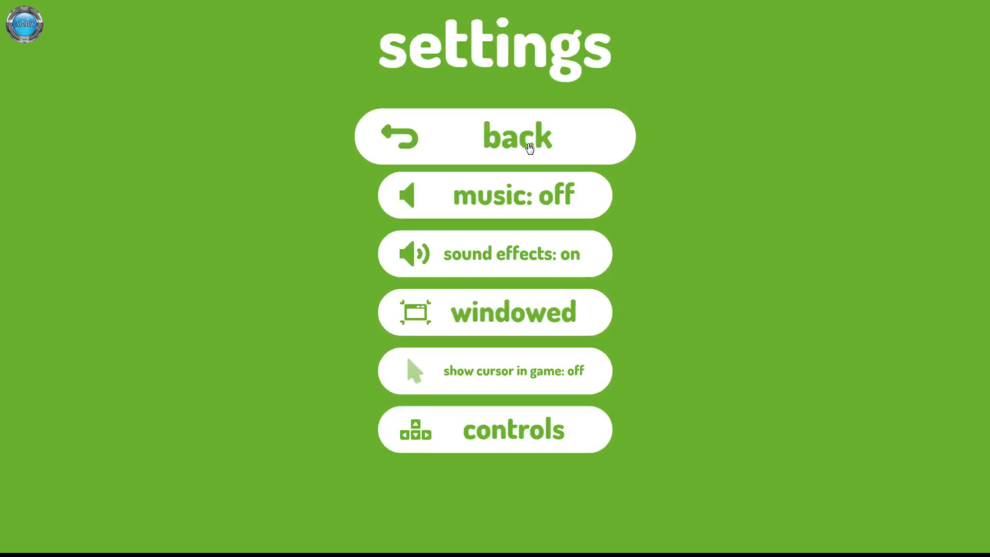
pyautogui.moveTo(512, 268)
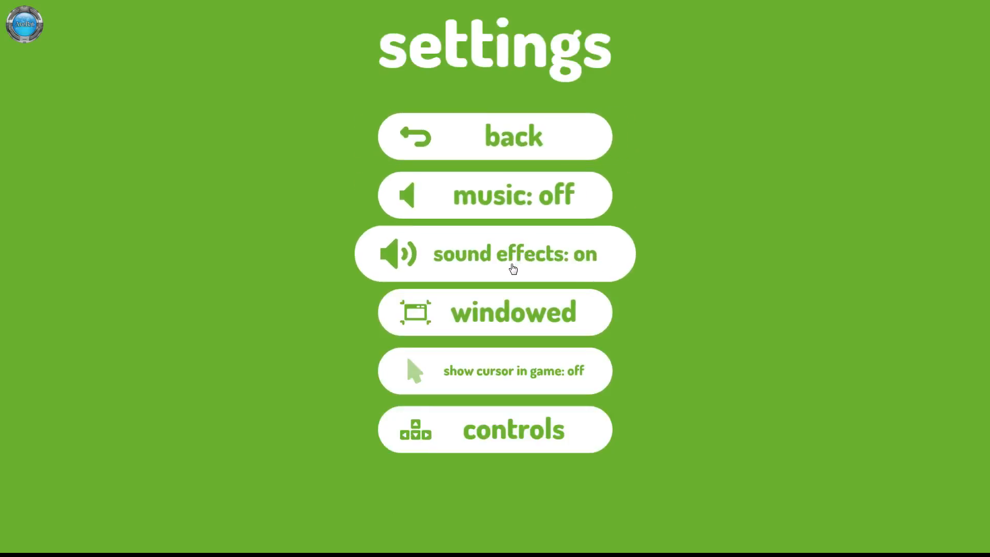
pyautogui.moveTo(558, 214)
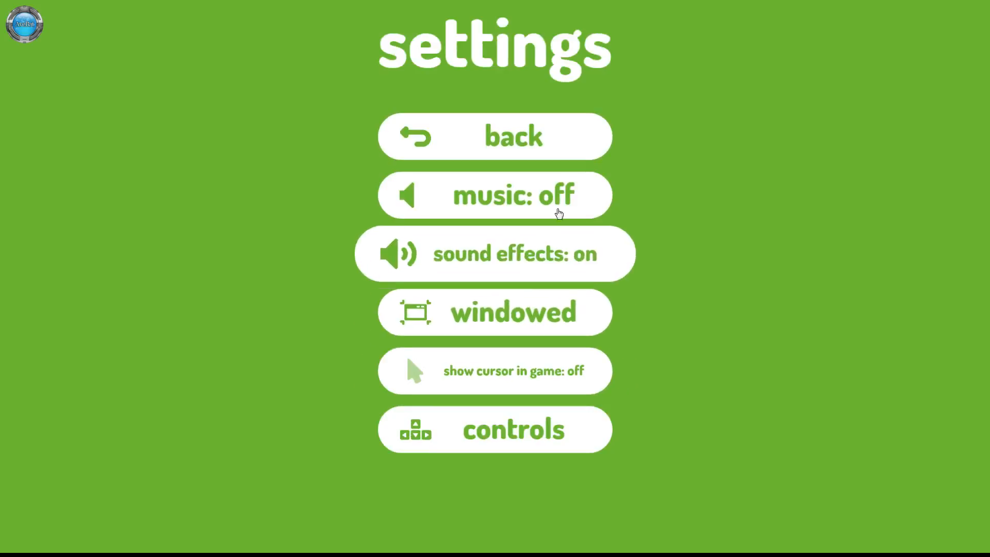
pyautogui.moveTo(494, 432)
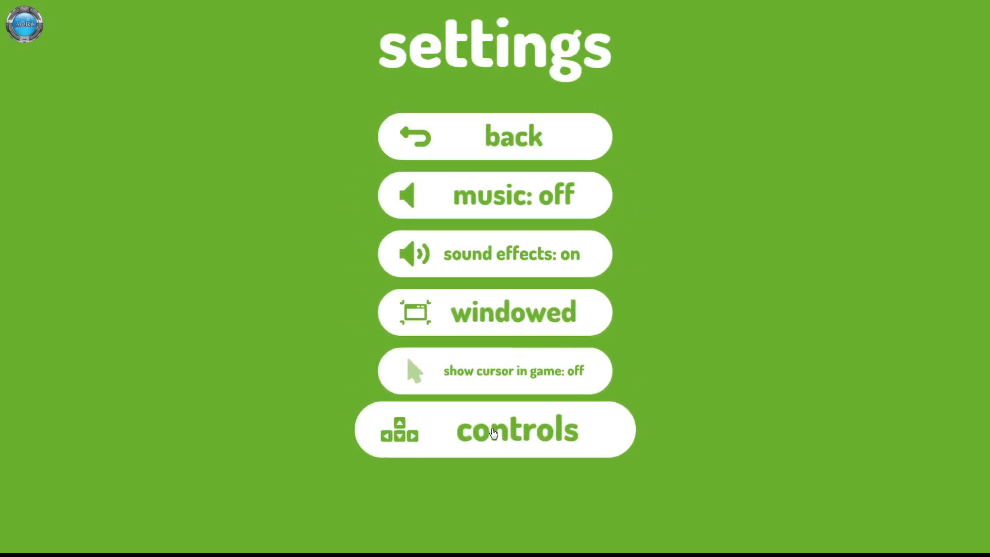
pyautogui.click(494, 429)
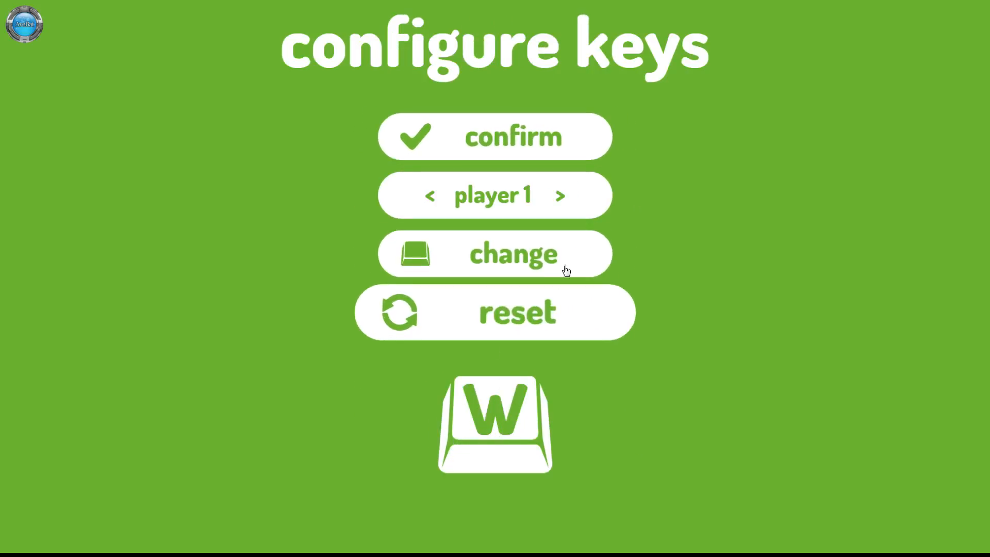
pyautogui.click(559, 195)
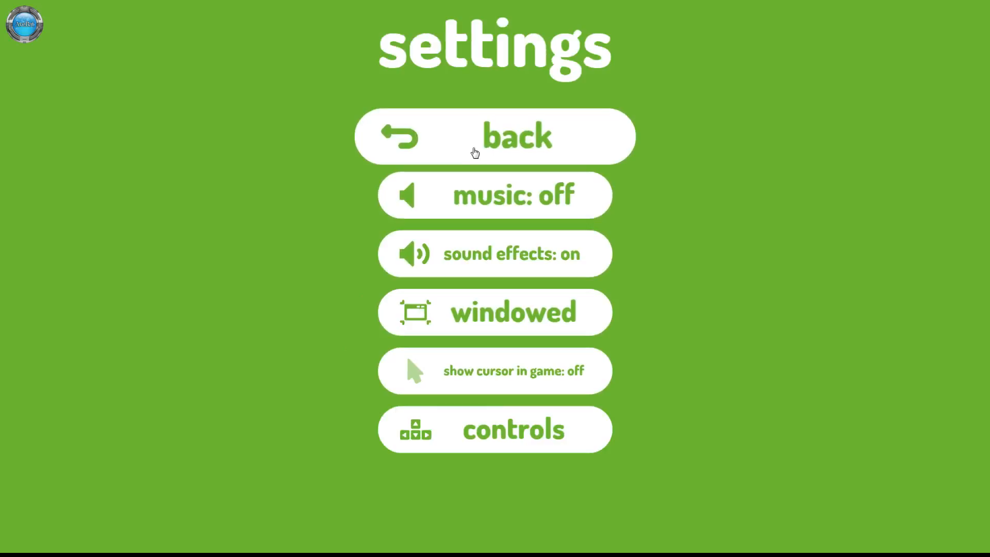
pyautogui.moveTo(457, 149)
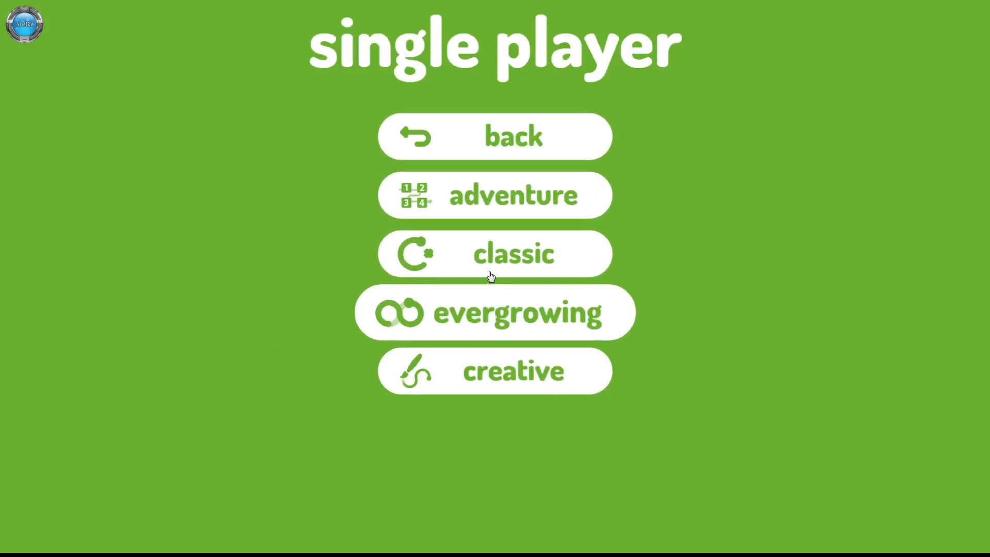
pyautogui.moveTo(493, 253)
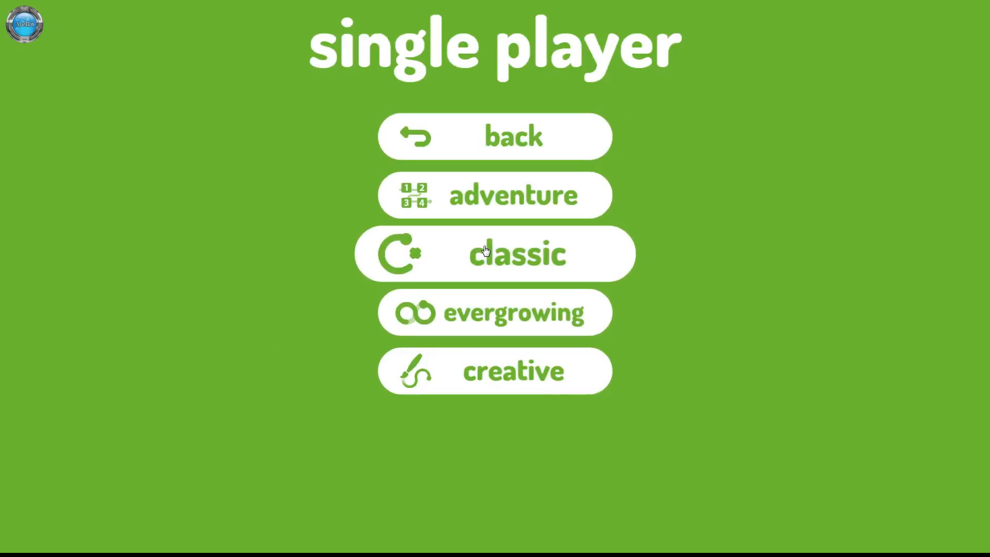
pyautogui.moveTo(473, 382)
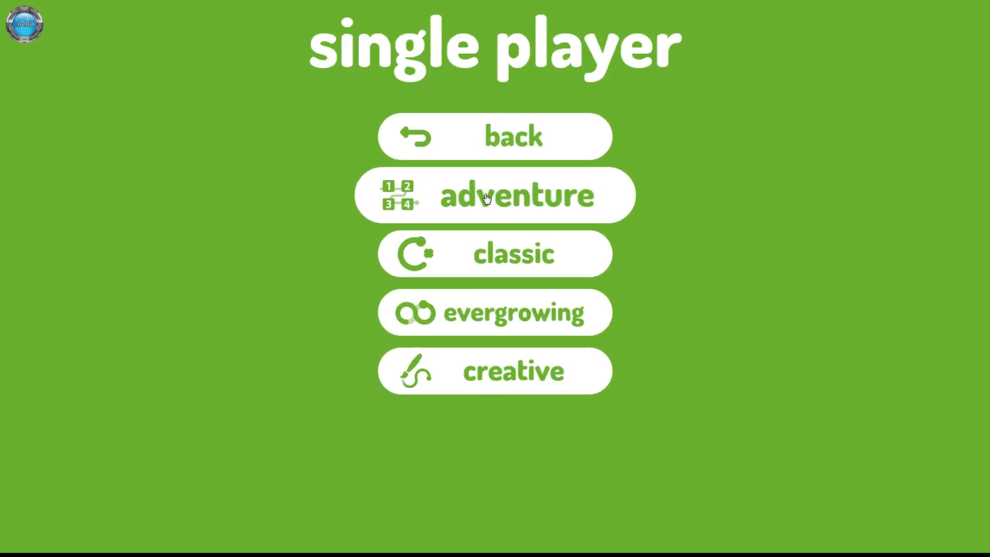
# Choose adventure from the single player menu to list the numbered levels
pyautogui.click(493, 195)
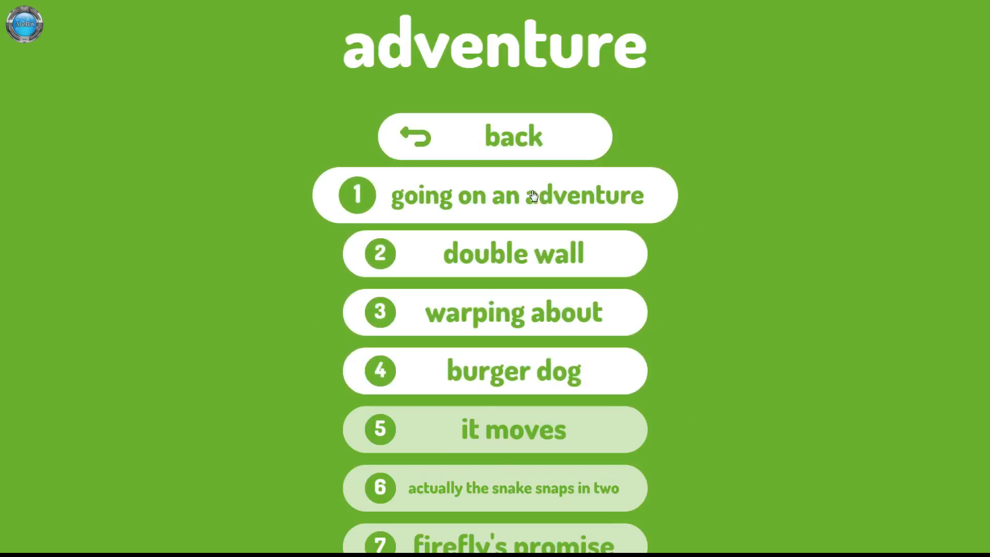
# Start level 1 'going on an adventure' and play it to completion
pyautogui.click(494, 195)
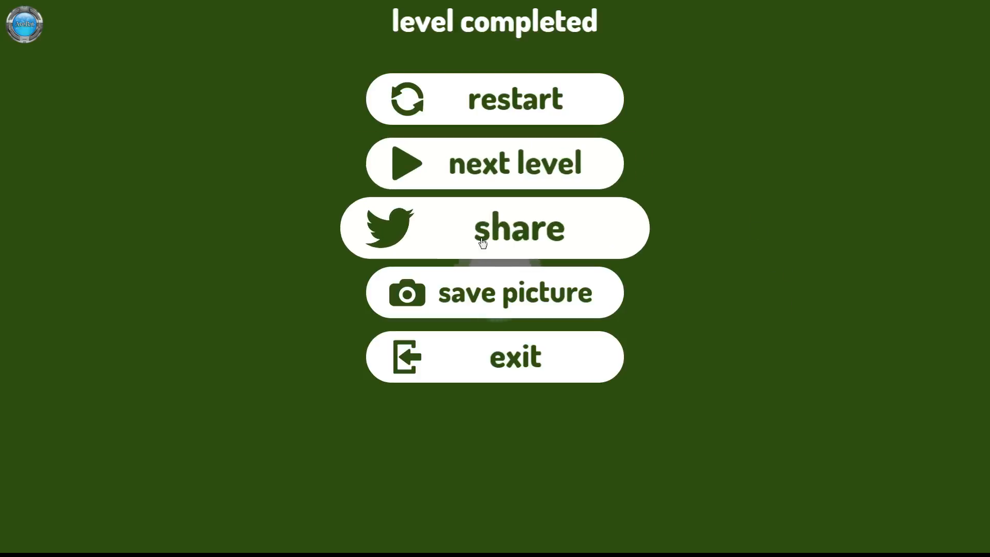
pyautogui.moveTo(748, 248)
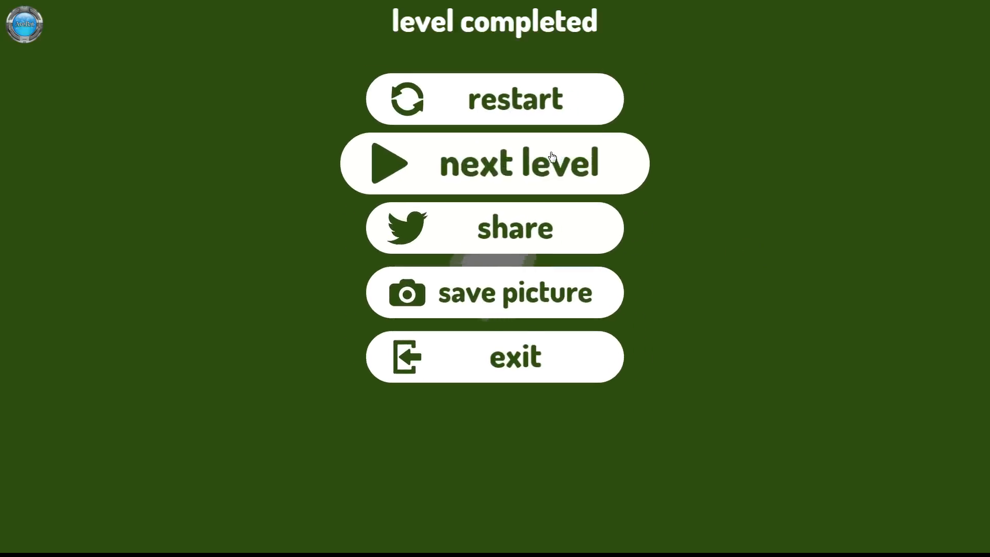
# Continue to the second level with wall barriers and complete it
pyautogui.click(494, 162)
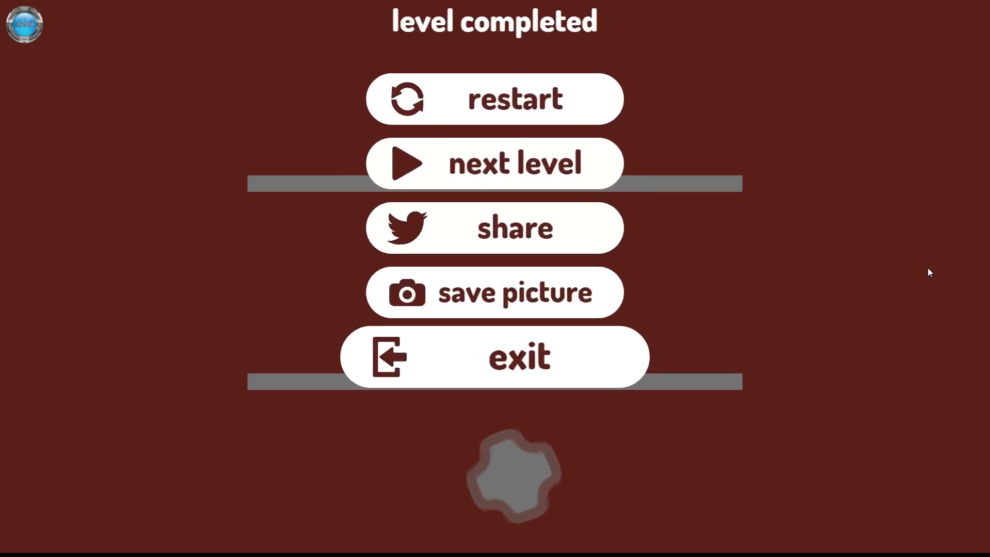
# Advance to level 3 'warping about' and play until the run stops
pyautogui.click(494, 163)
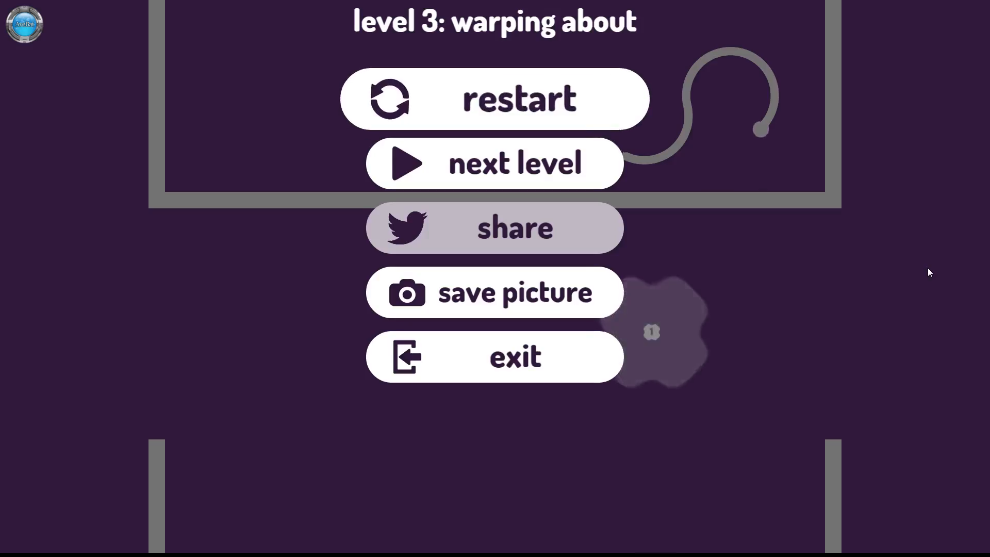
# Restart level 3 'warping about' and finish it this time
pyautogui.click(493, 161)
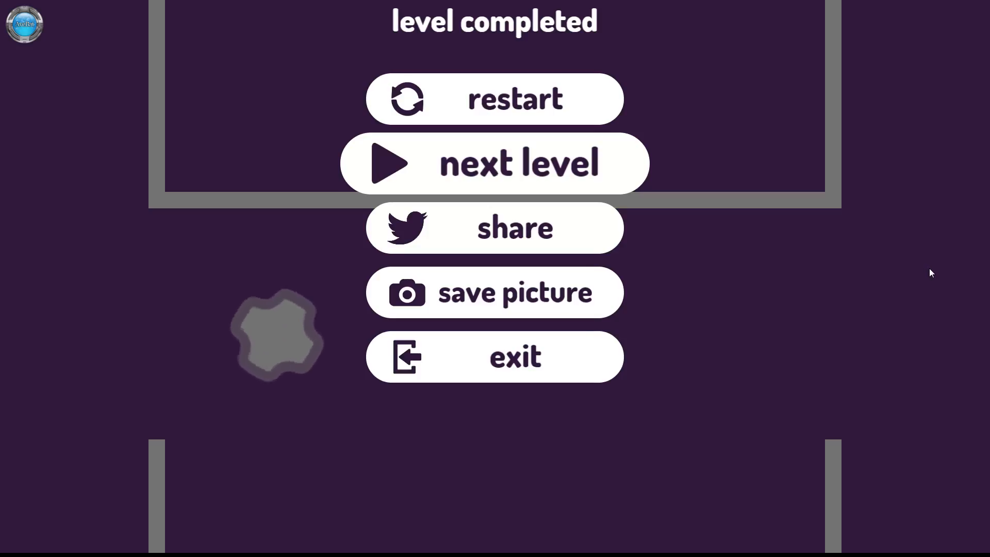
# Continue to level 4 'burger dog' with its new arena
pyautogui.click(493, 163)
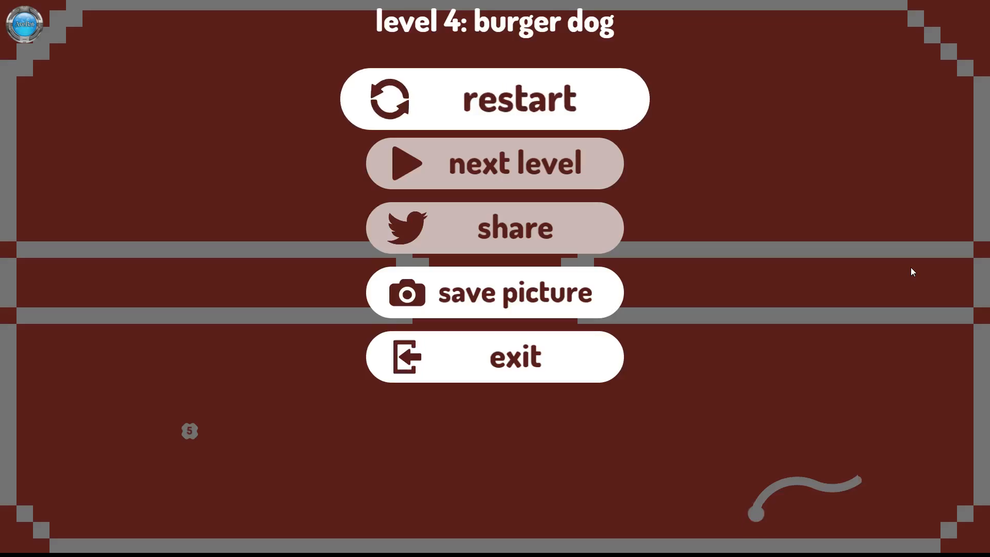
pyautogui.moveTo(869, 268)
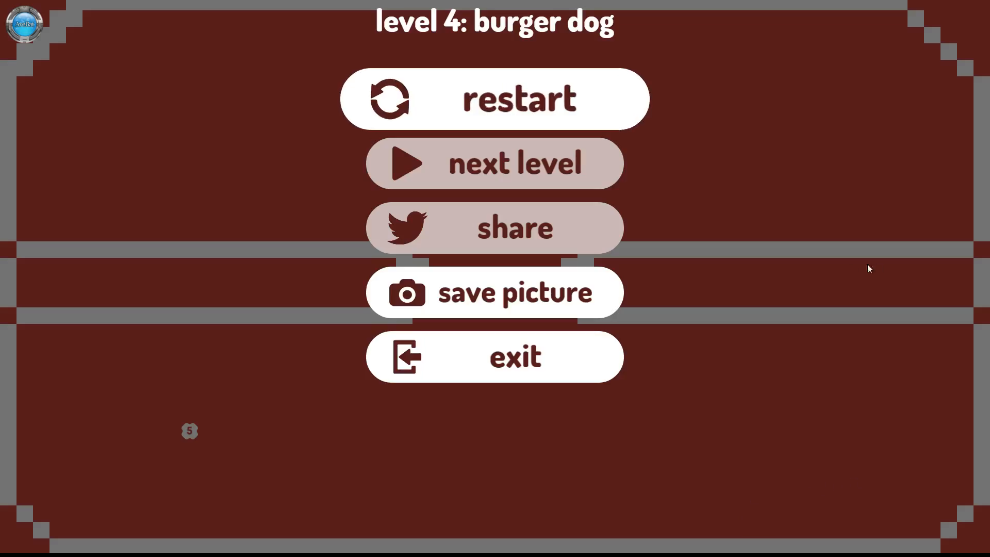
pyautogui.moveTo(802, 266)
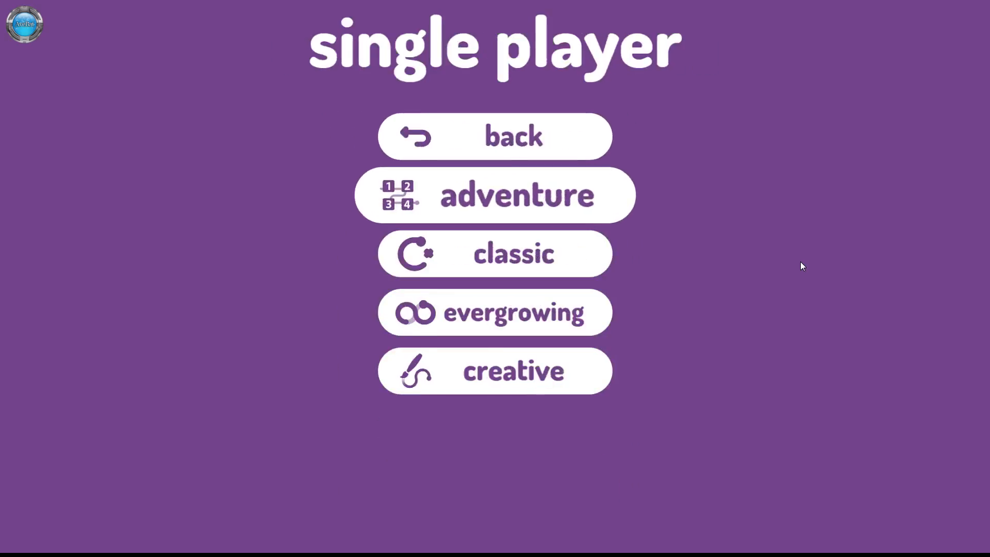
# Start a classic run that ends scoring 3, setting the best to 3
pyautogui.click(494, 253)
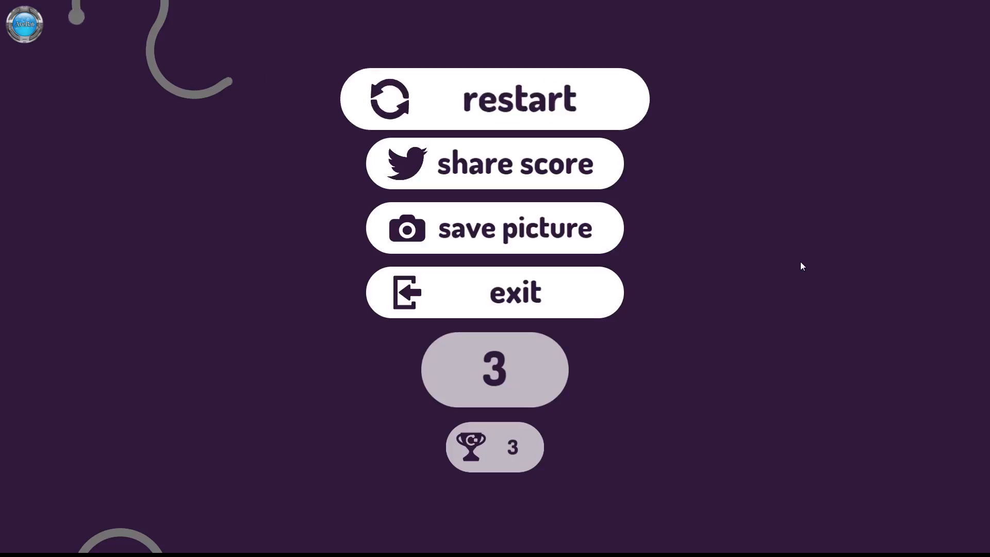
# Restart the classic run and play again, ending with a score of 159
pyautogui.click(494, 99)
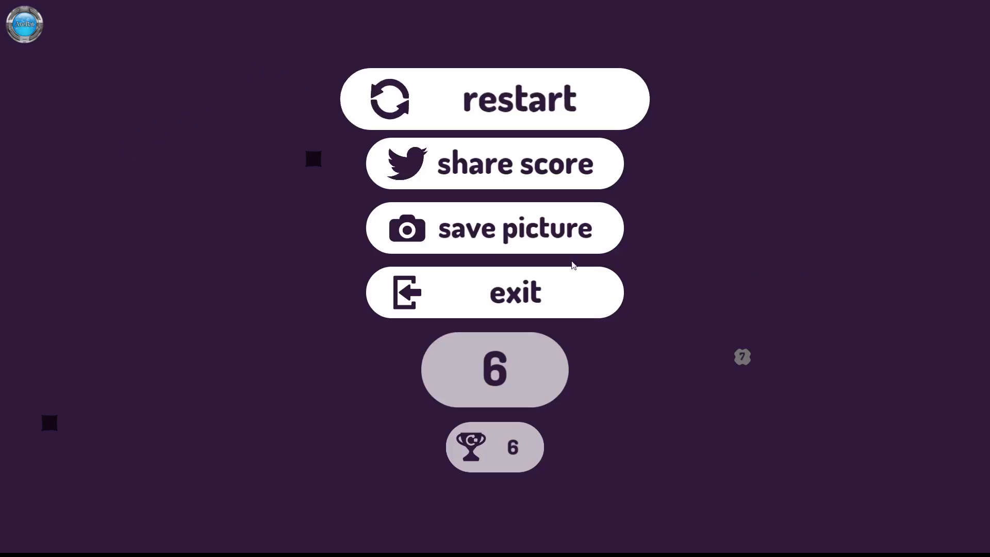
pyautogui.moveTo(371, 294)
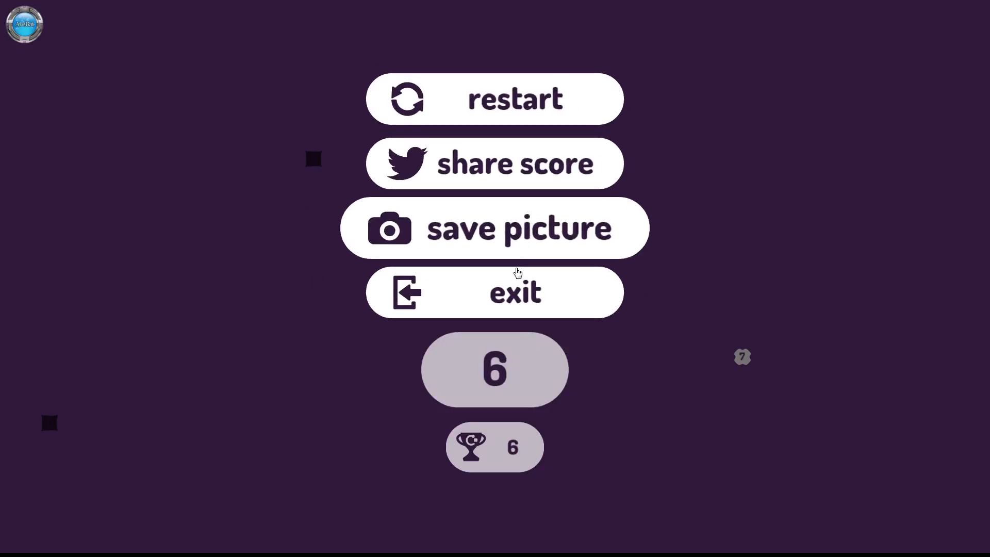
pyautogui.click(494, 291)
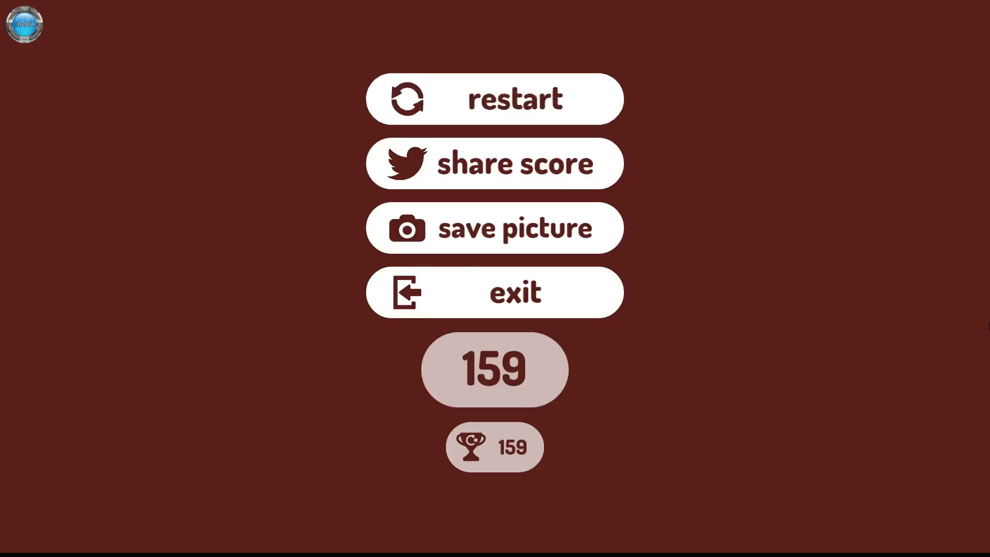
# Exit the finished run's results back to the main menu
pyautogui.click(493, 99)
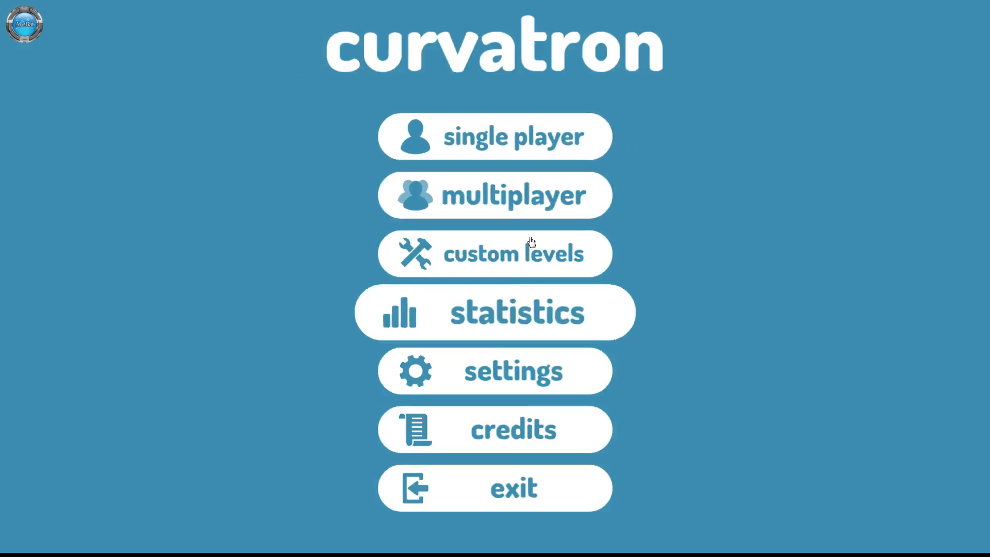
pyautogui.moveTo(513, 254)
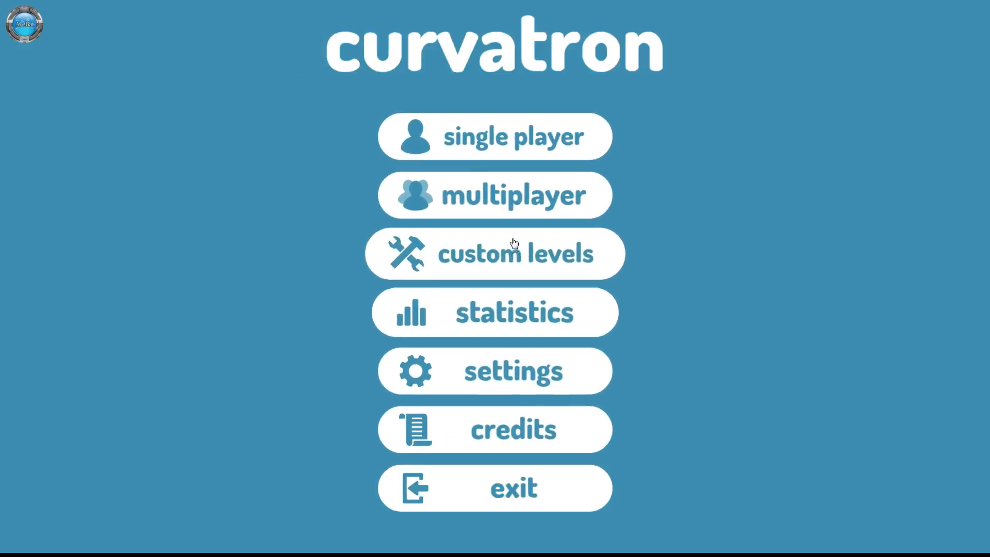
pyautogui.moveTo(512, 194)
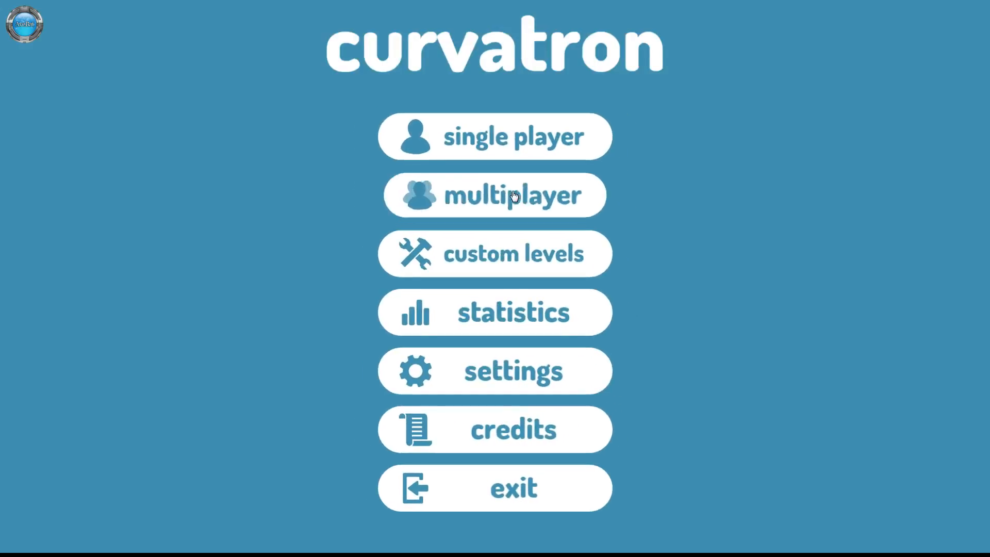
pyautogui.click(494, 195)
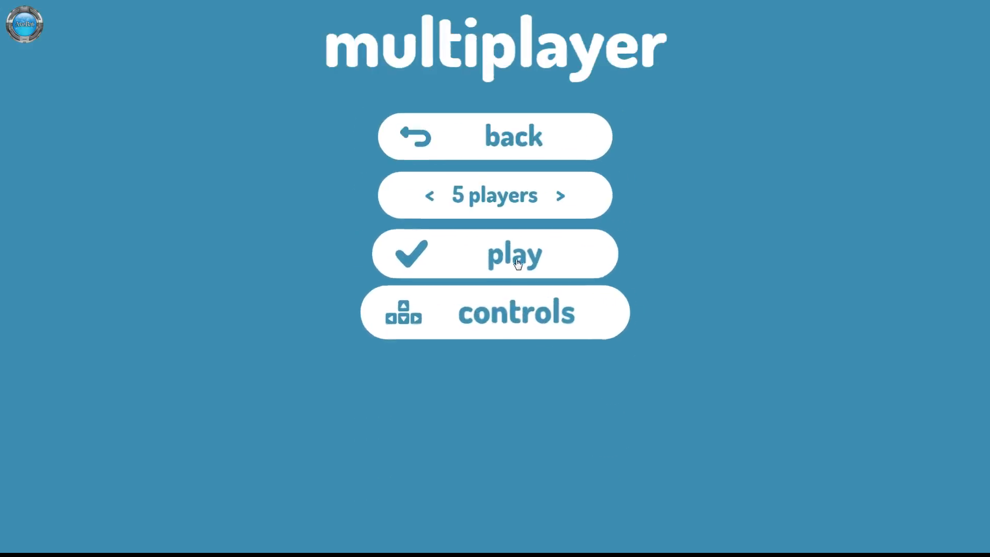
pyautogui.click(494, 253)
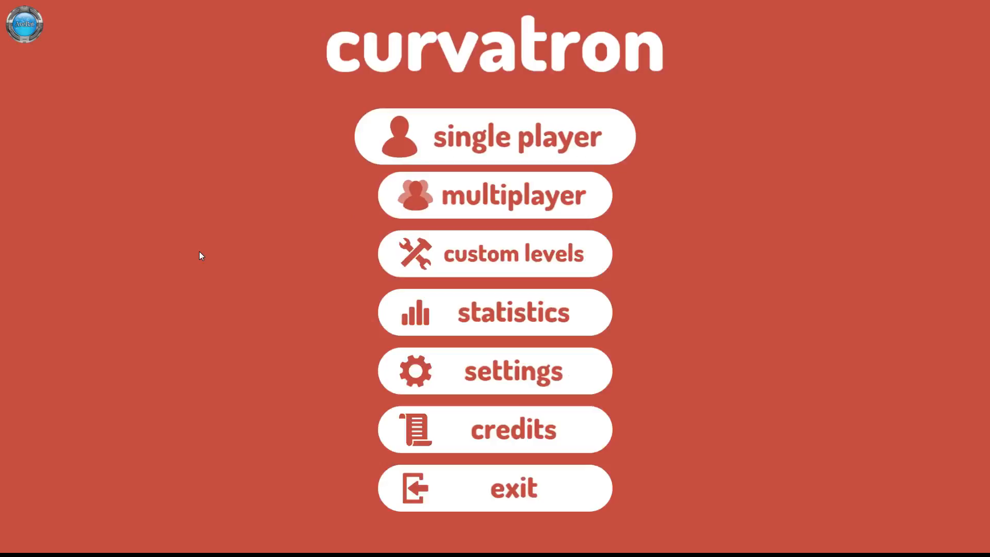
pyautogui.moveTo(549, 202)
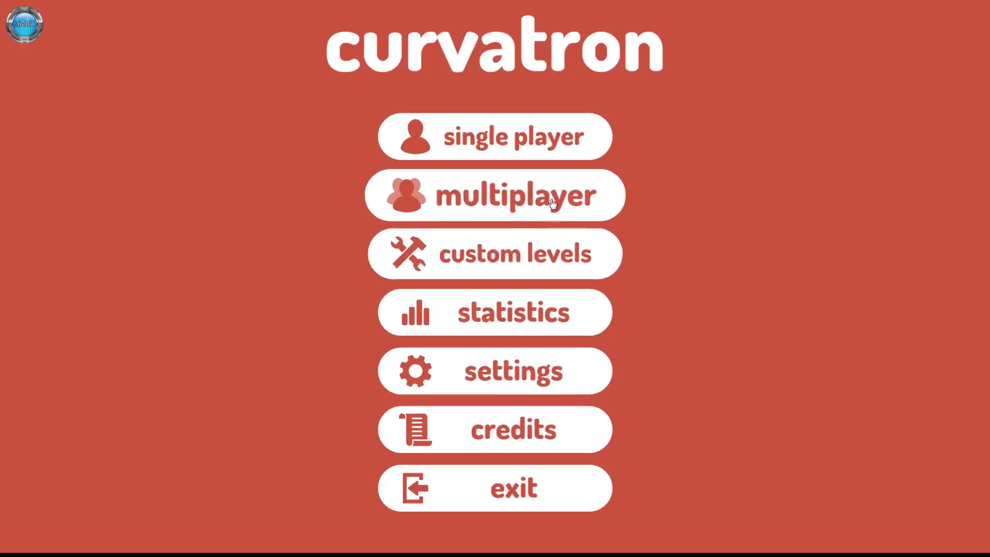
# Reach the level editor via custom levels, test-play the sample level, then return to editing
pyautogui.click(494, 253)
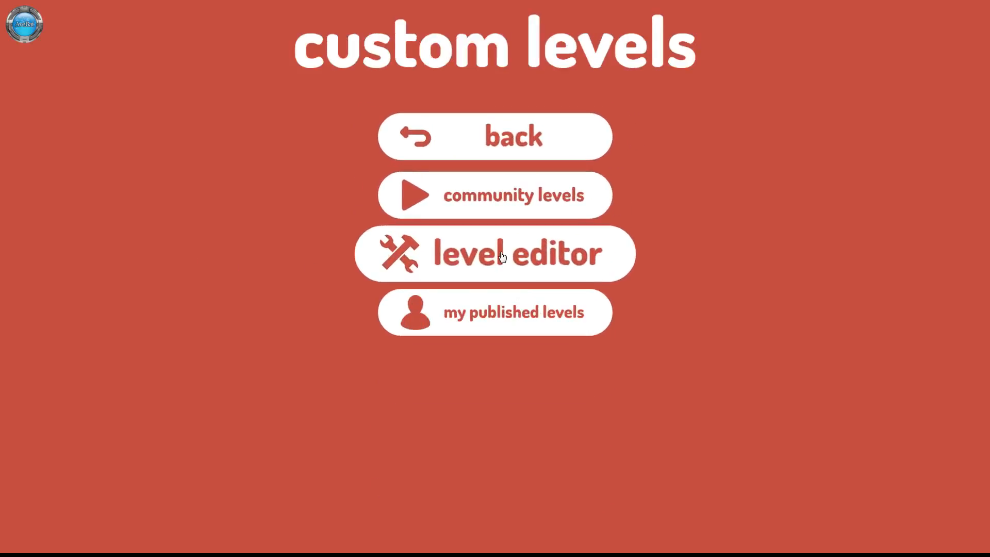
pyautogui.click(494, 254)
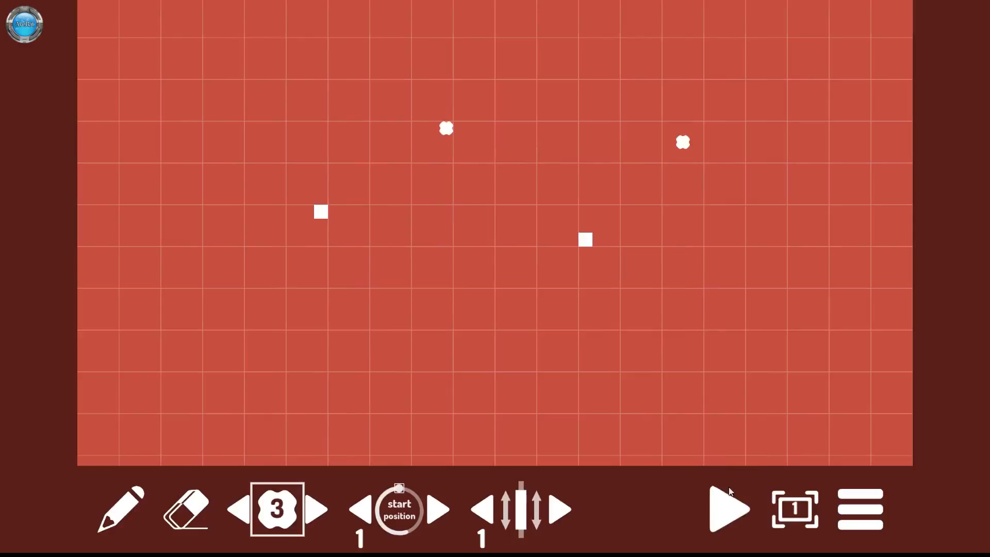
pyautogui.click(727, 508)
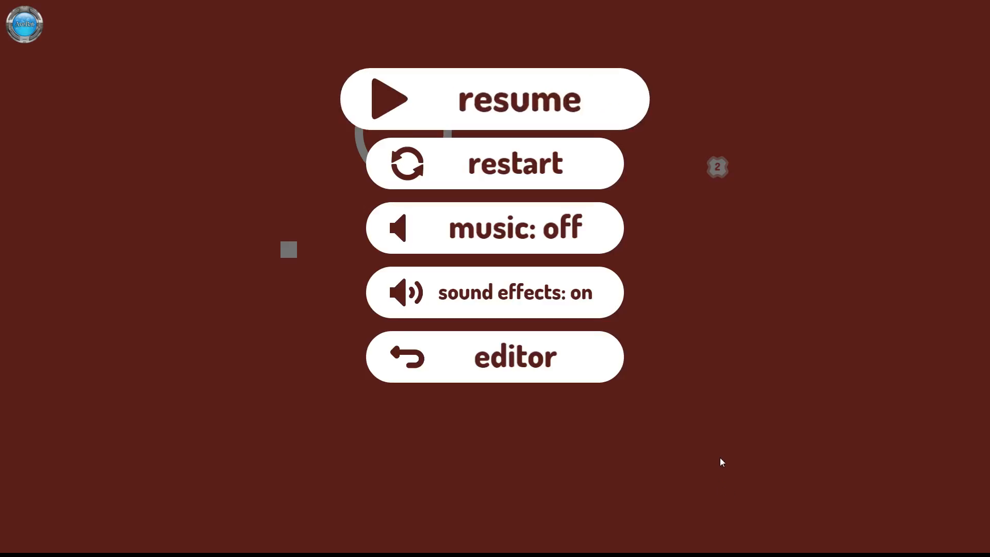
pyautogui.click(494, 355)
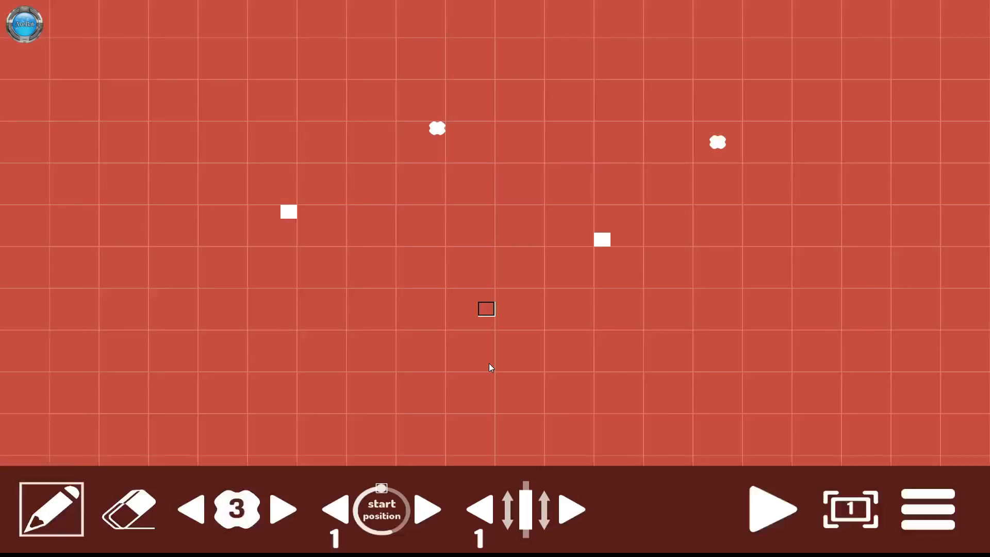
# Exit the editor to the main menu, confirming the unsaved-progress prompt with yes
pyautogui.click(925, 508)
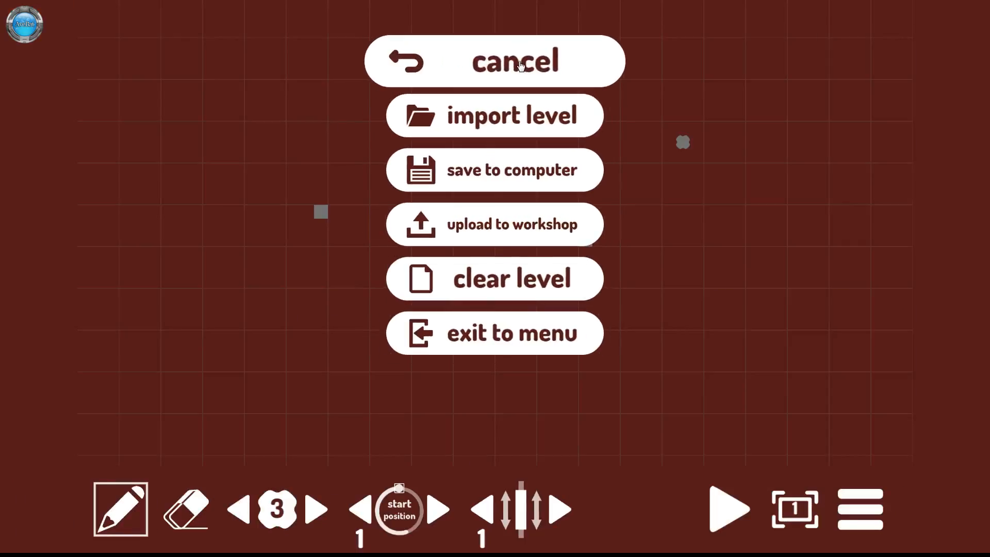
pyautogui.moveTo(512, 224)
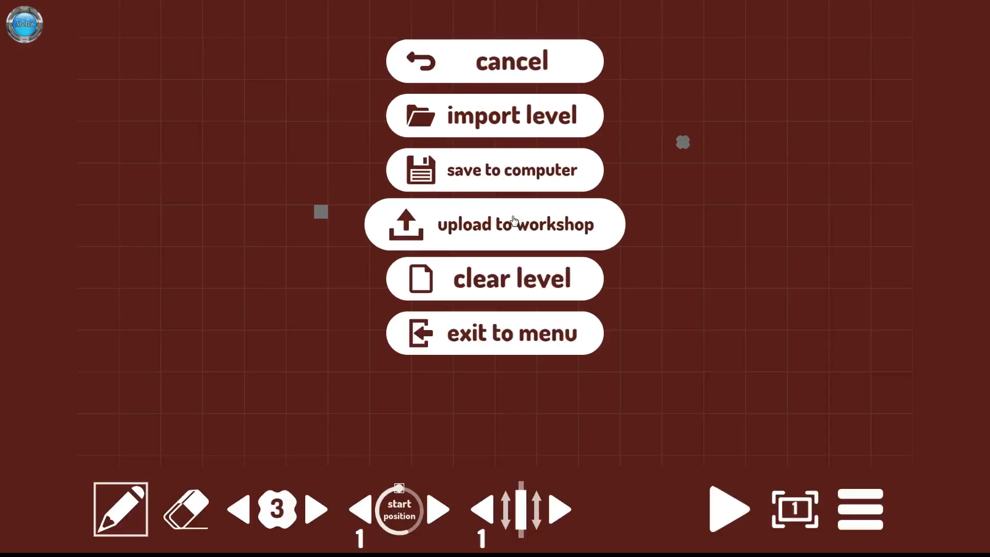
pyautogui.click(494, 333)
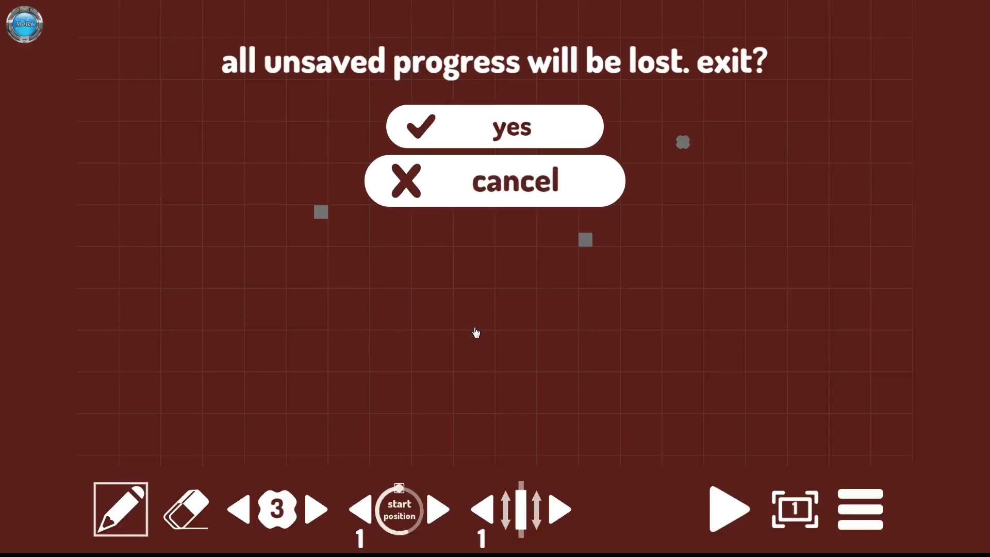
pyautogui.click(493, 126)
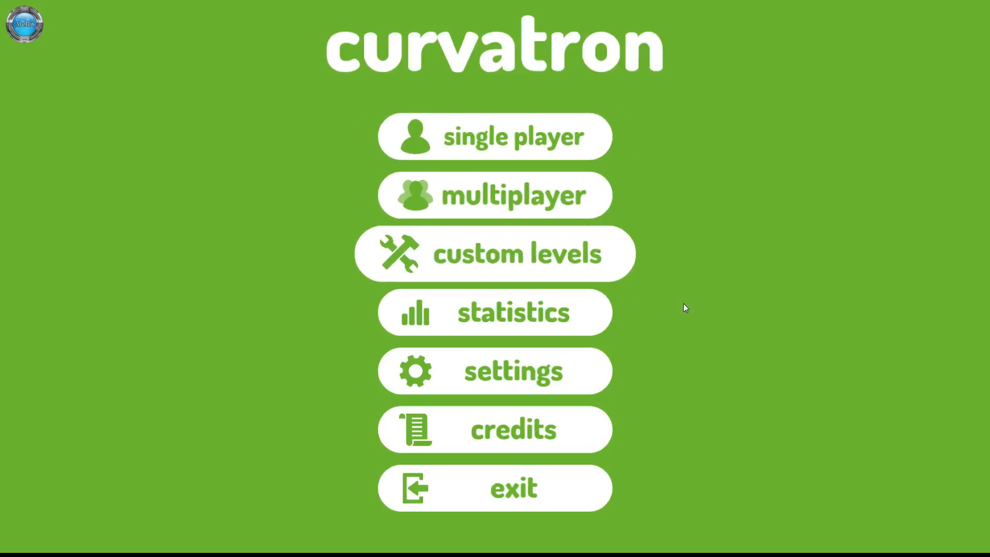